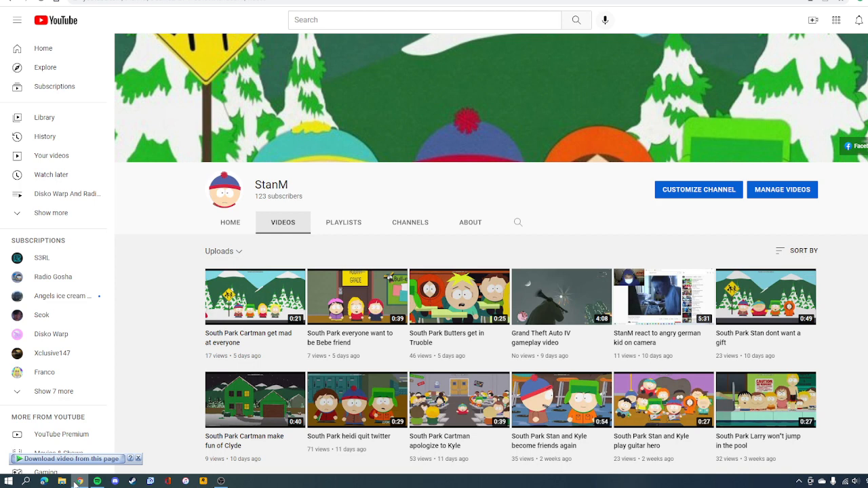
{"action": "mouse_move", "coordinate": [156, 230]}
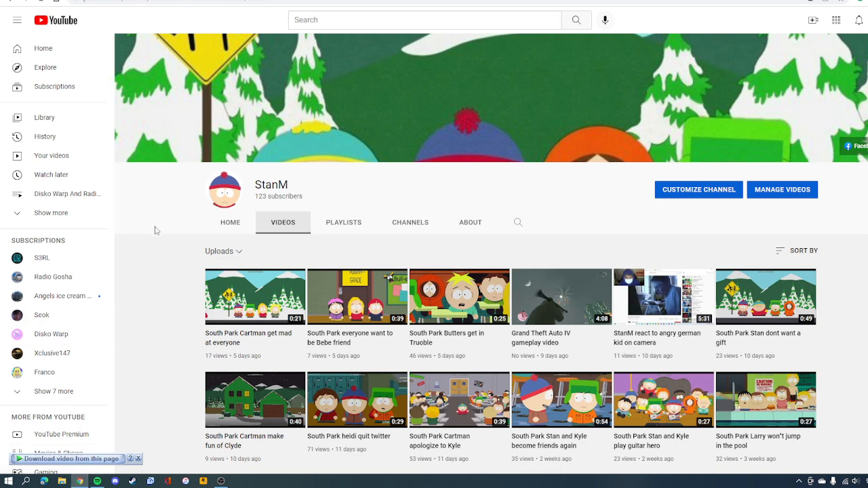
{"action": "mouse_move", "coordinate": [129, 278]}
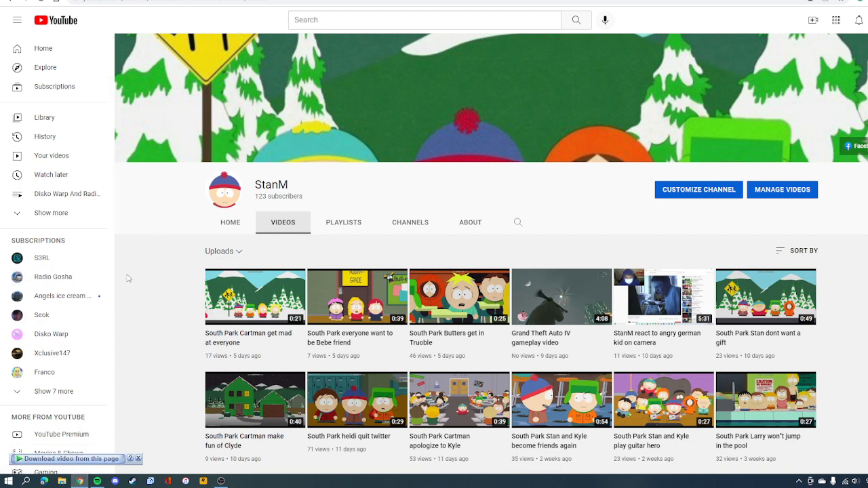
{"action": "mouse_move", "coordinate": [153, 269]}
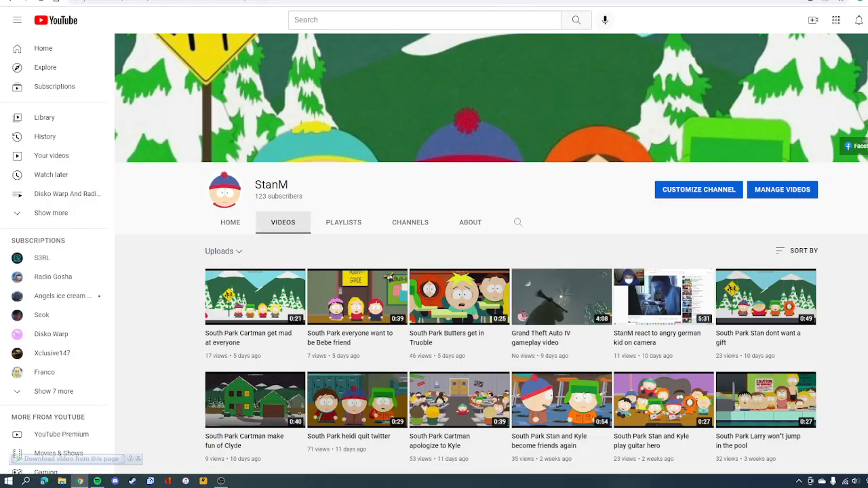
{"action": "mouse_move", "coordinate": [853, 149]}
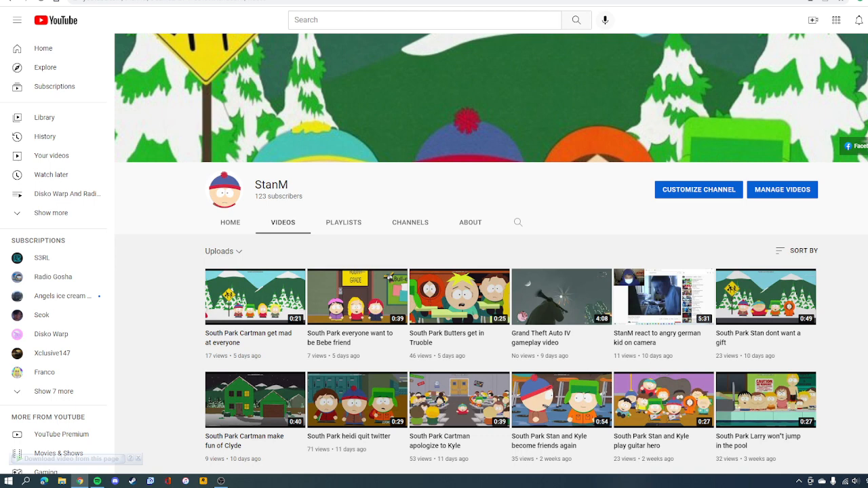
{"action": "mouse_move", "coordinate": [419, 185]}
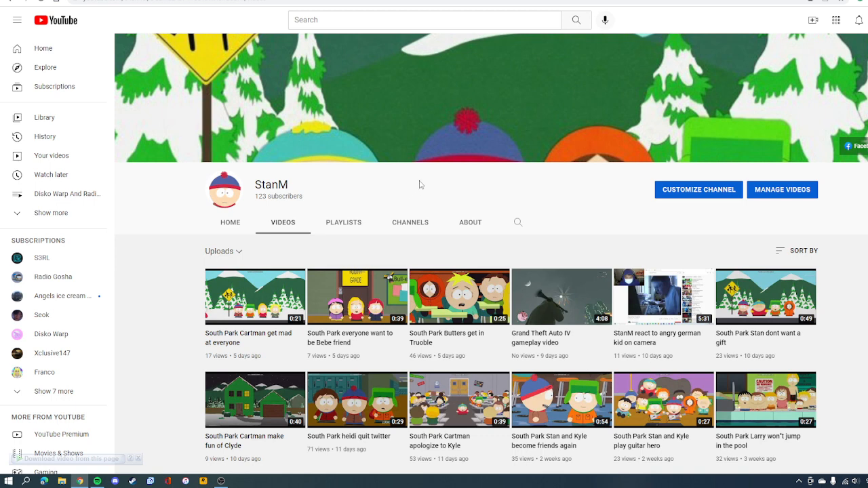